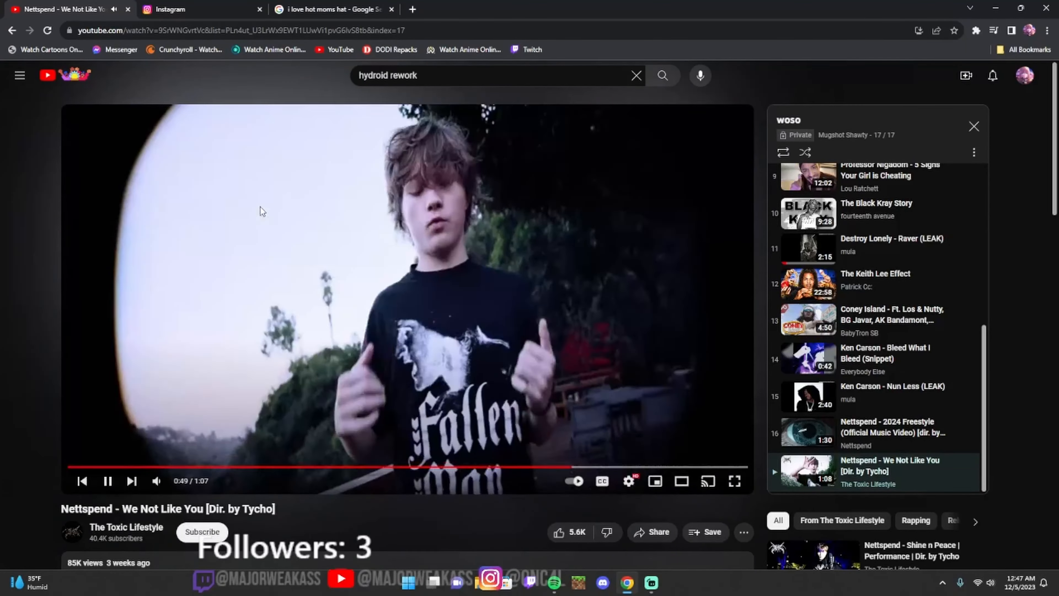
# - Play Nettspend's '2024 Freestyle' (entry 16) from the playlist panel instead of 'We Not Like You'
pyautogui.scroll(-3)
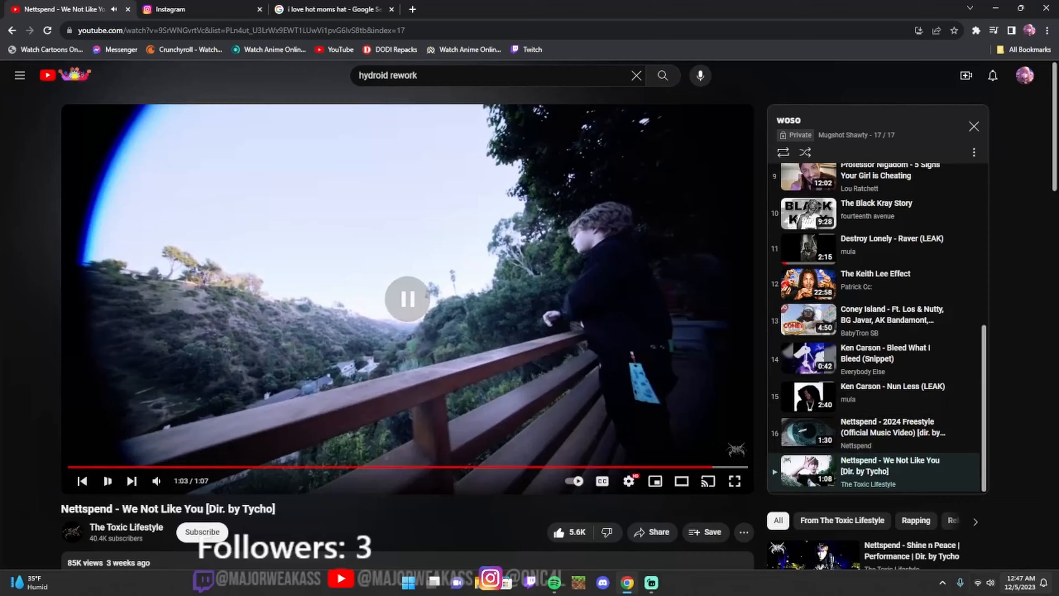
pyautogui.scroll(-3)
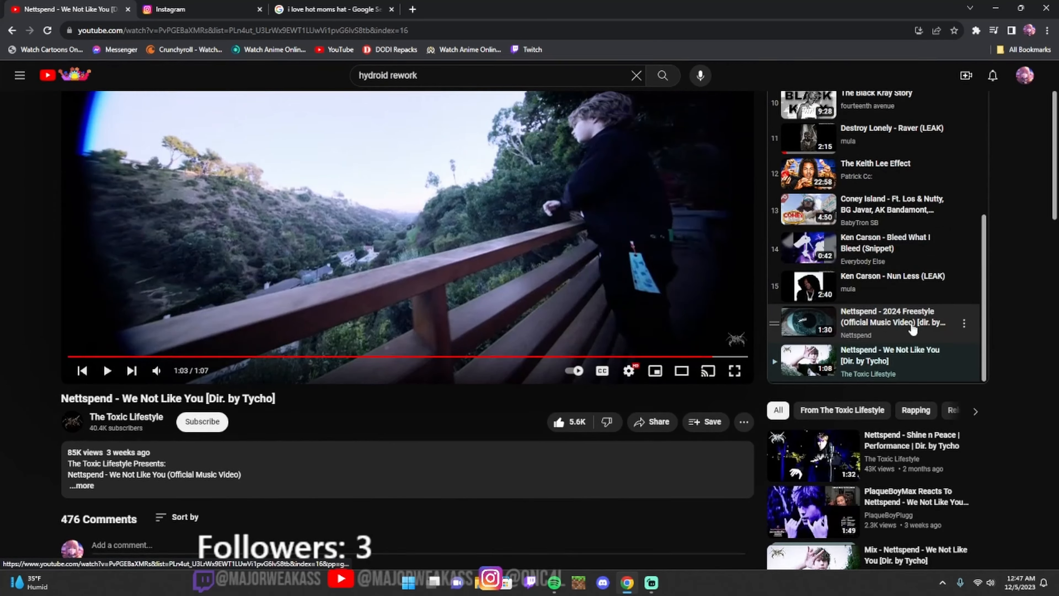
pyautogui.click(891, 322)
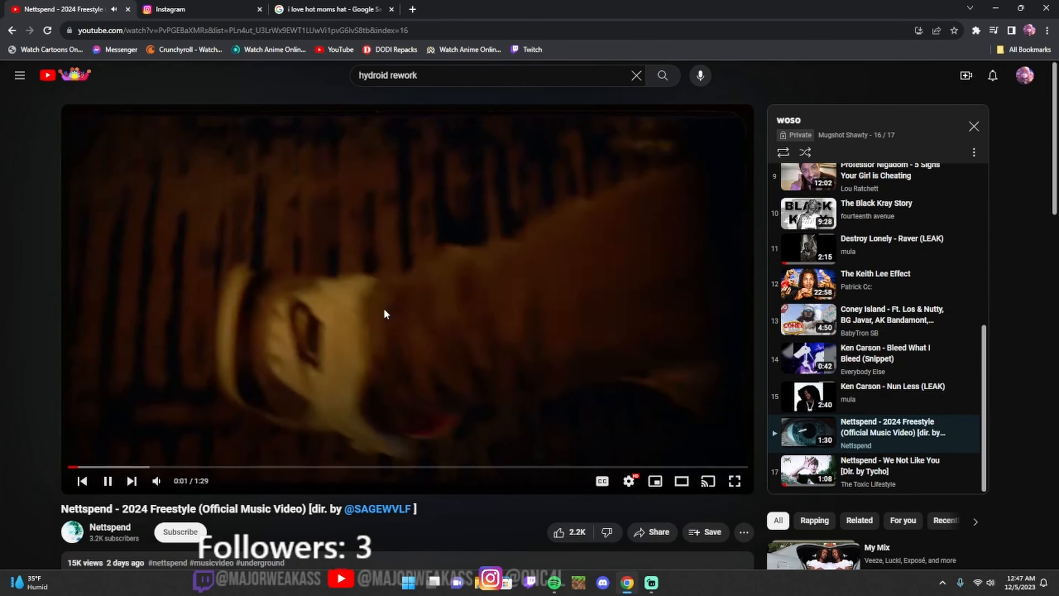